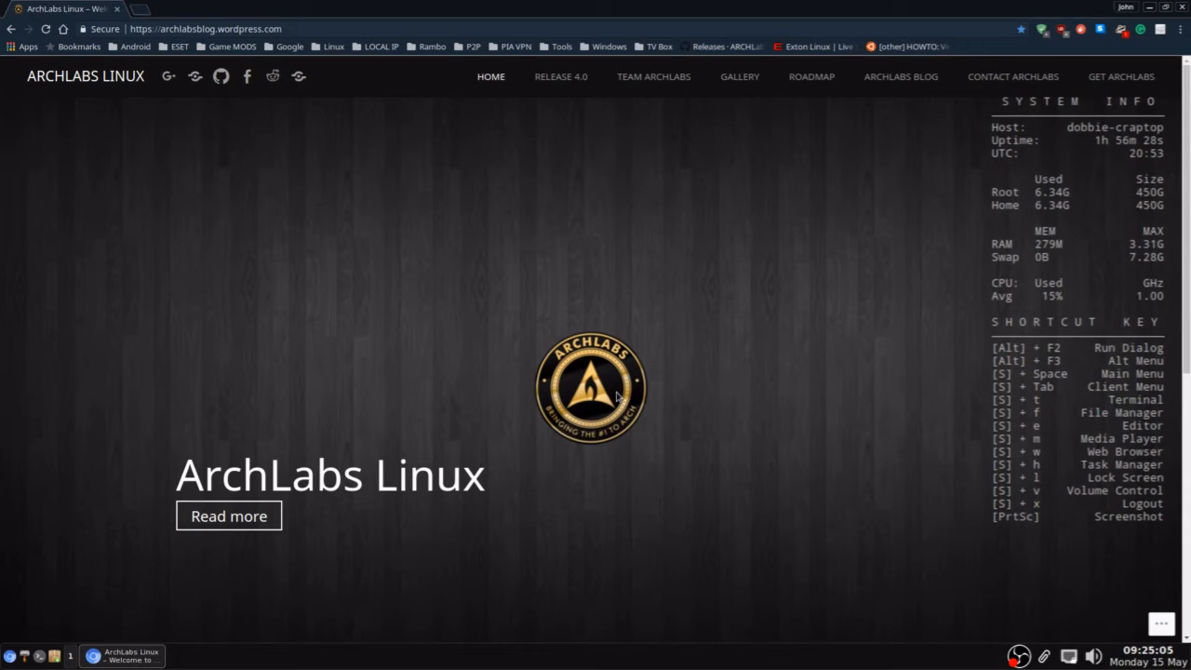
mouse_move(632, 370)
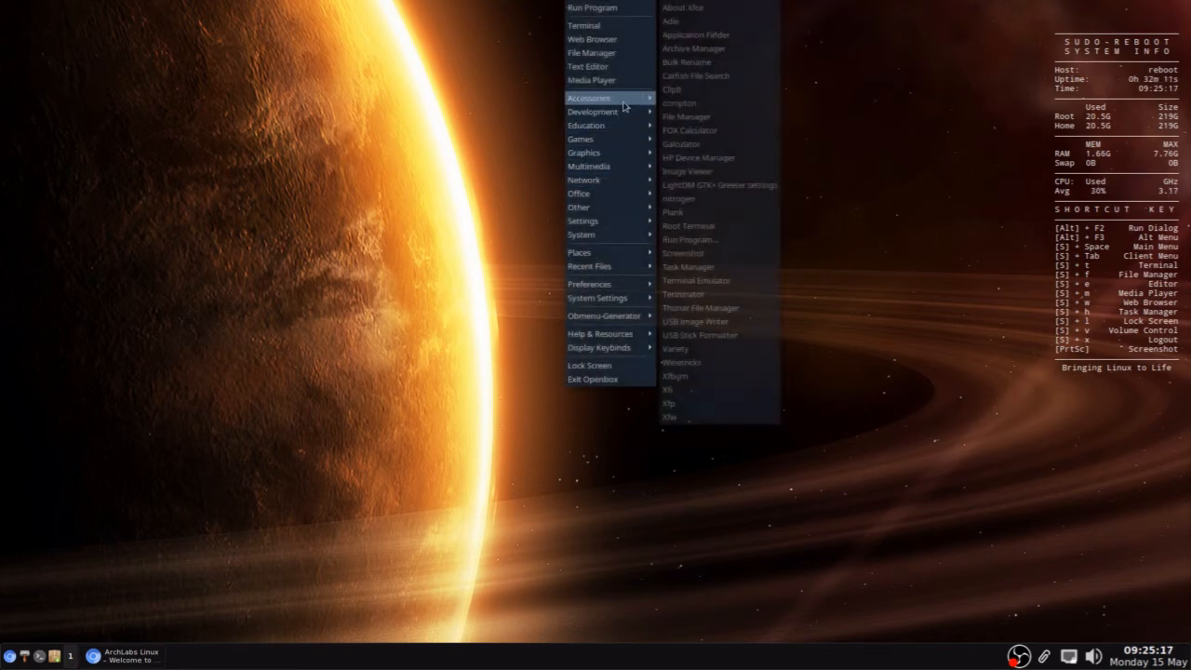
Dismiss the desktop menu and drag the neofetch terminal window to the centre of the wallpaper
left_click(588, 266)
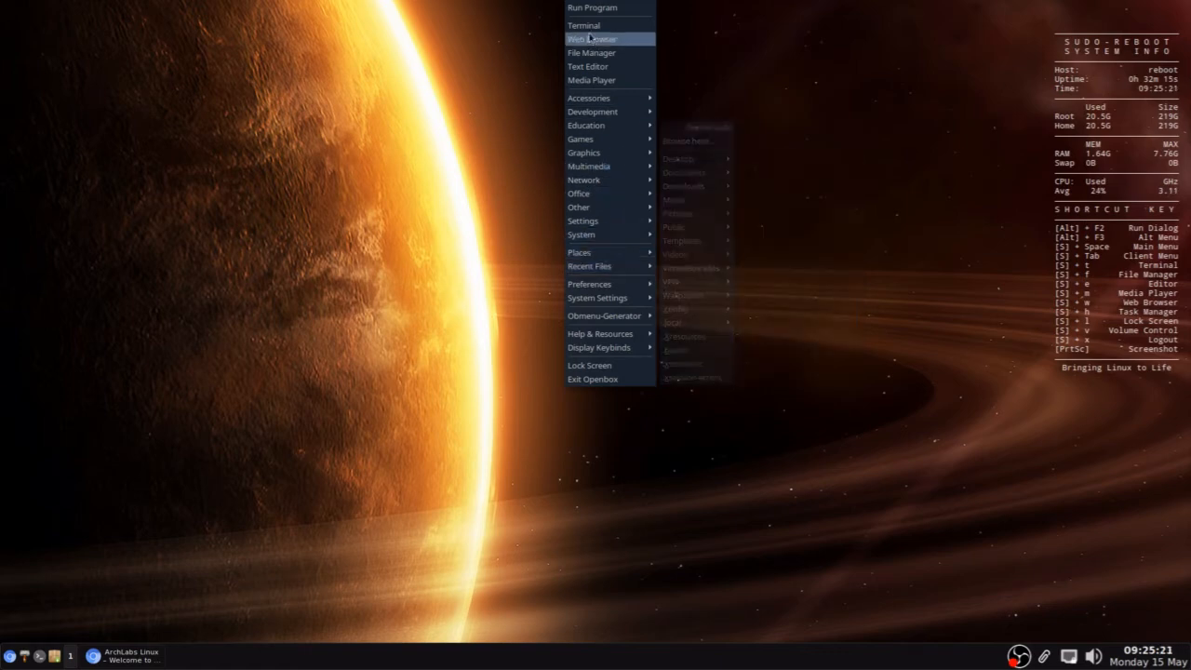
left_click(872, 293)
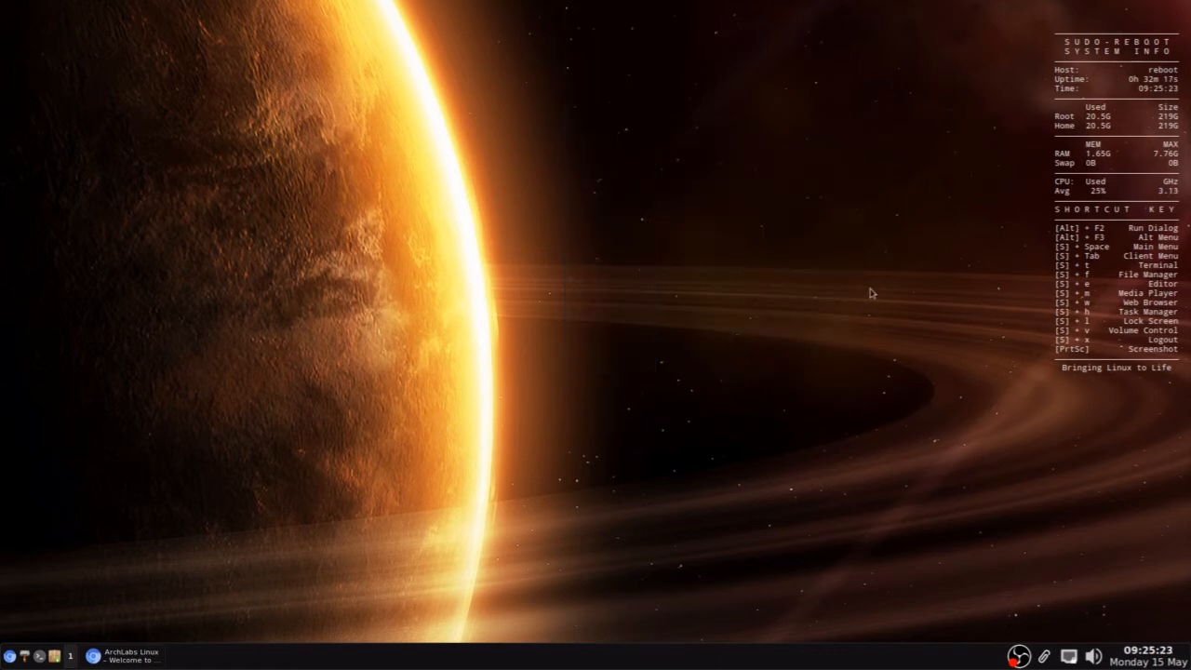
mouse_move(500, 534)
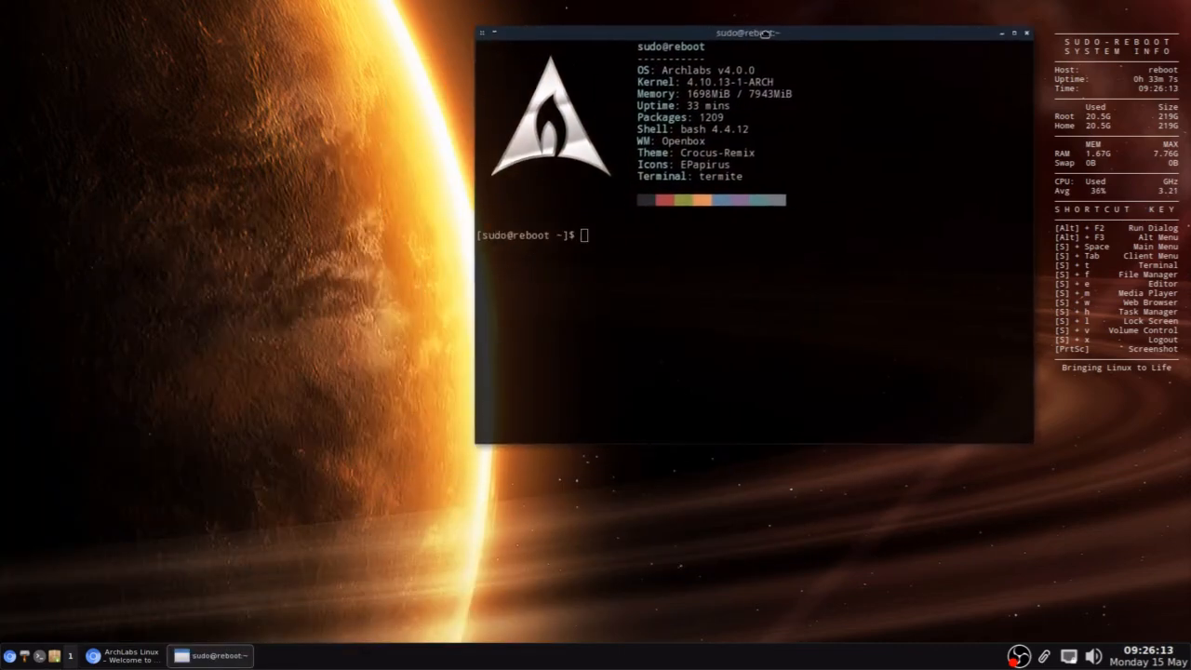
left_click_drag(747, 33, 453, 33)
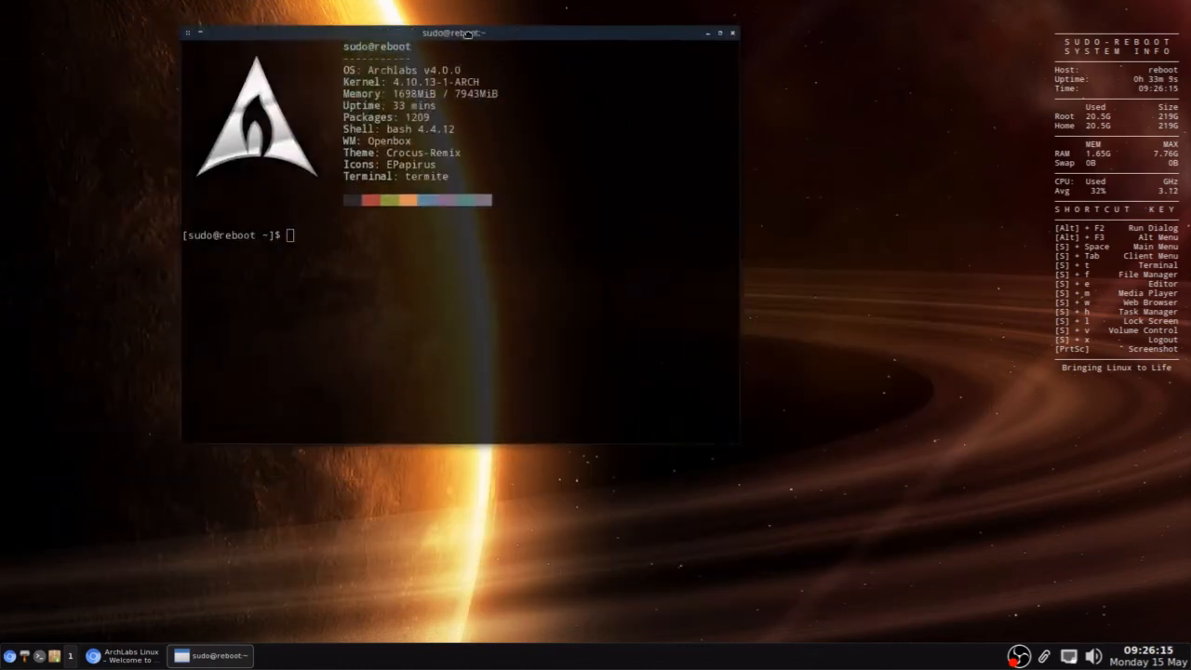
left_click_drag(465, 32, 670, 120)
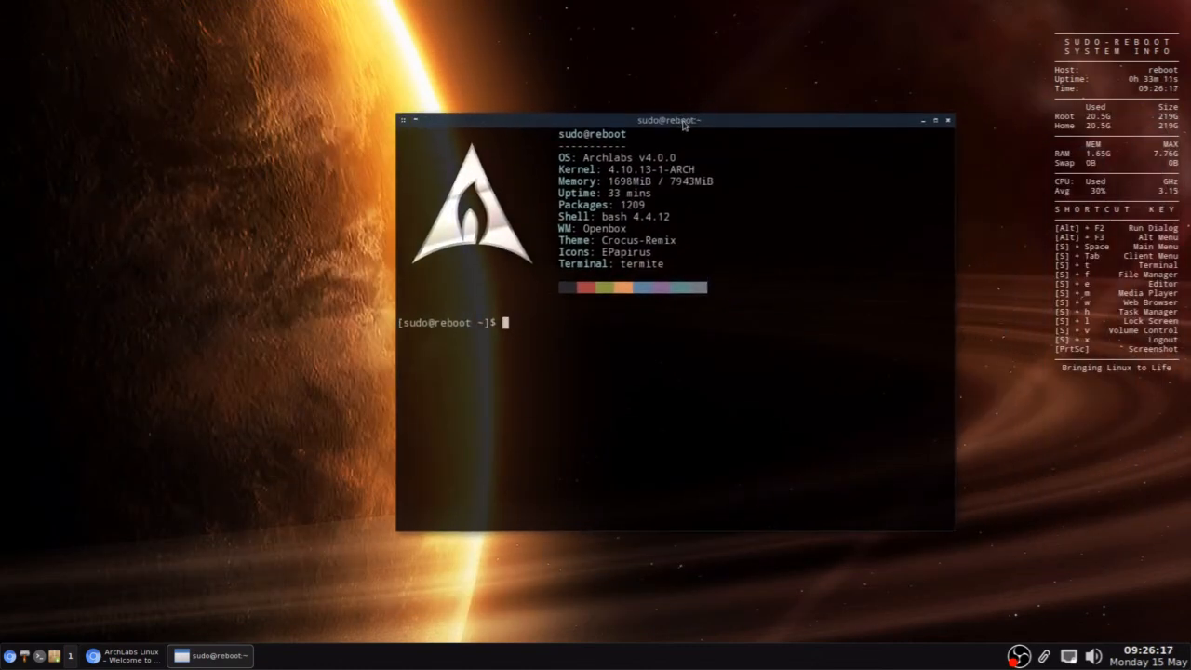